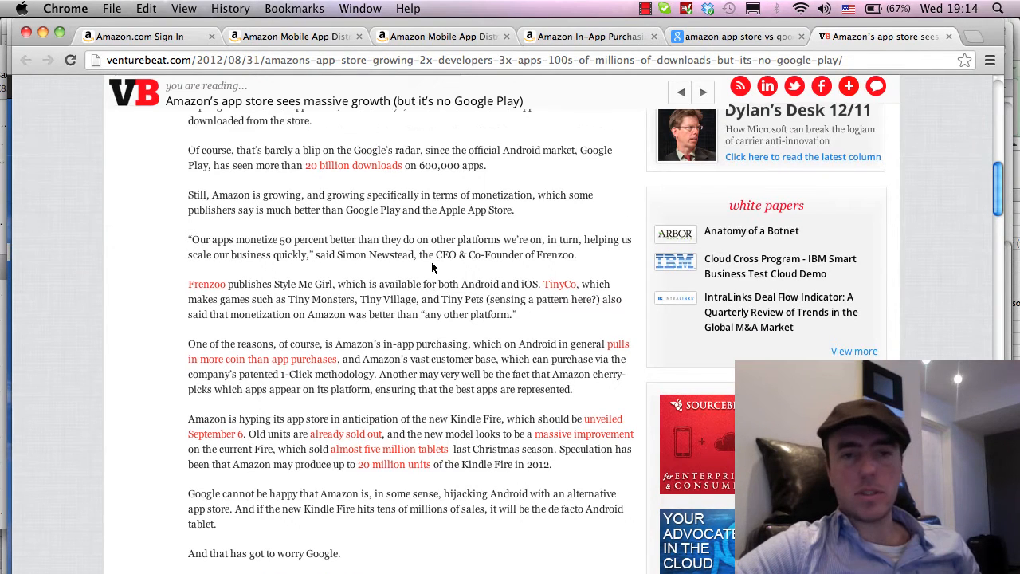
Show the My Apps list with each game's live, pending, suppressed or review status
scroll(down, 3)
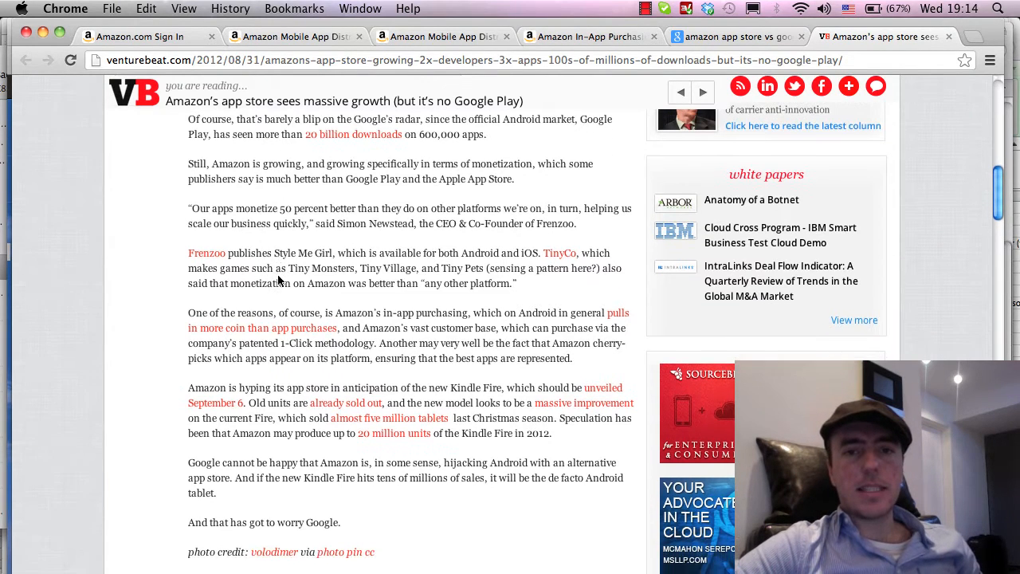
mouse_move(386, 315)
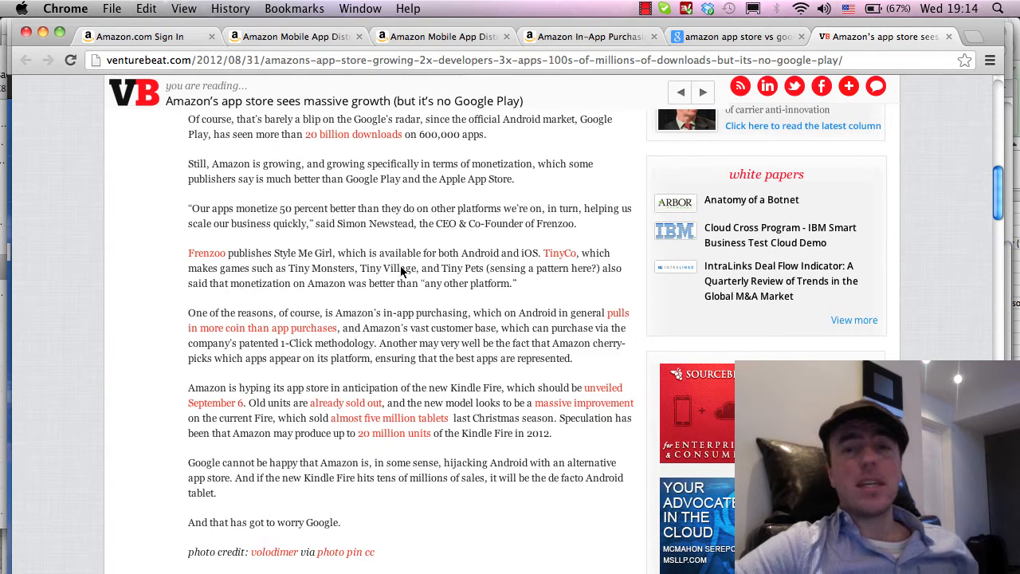
mouse_move(469, 294)
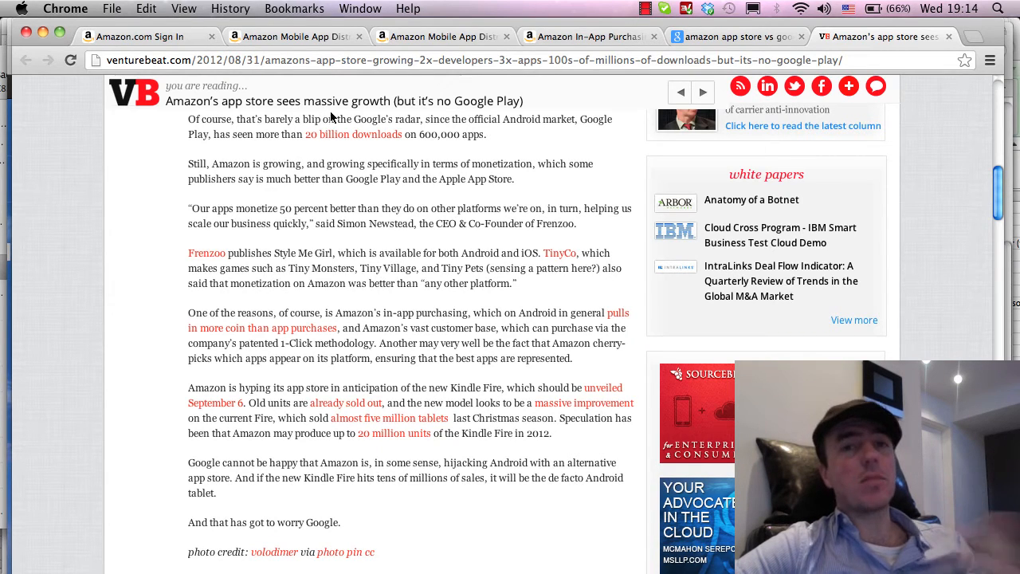
click(293, 35)
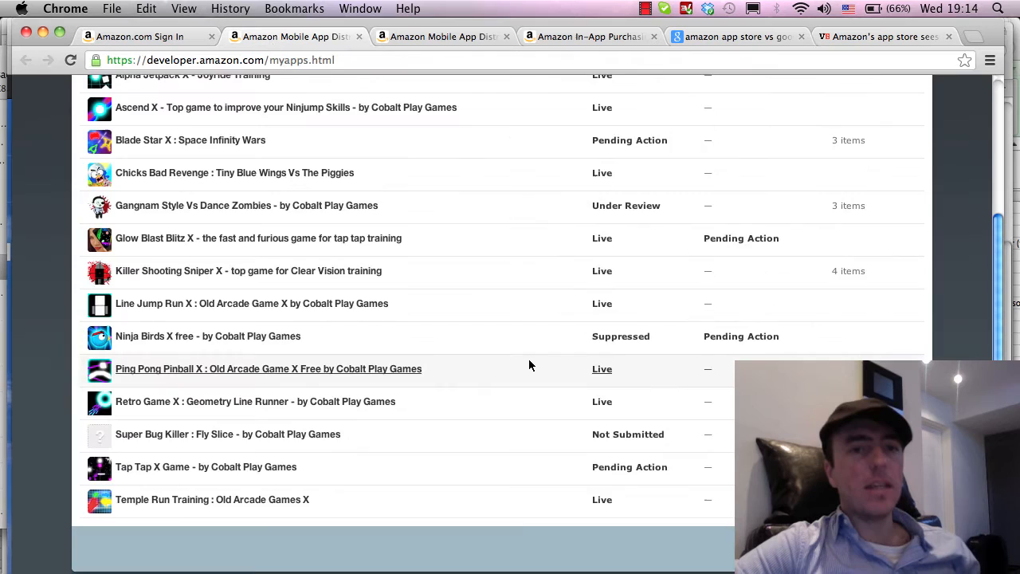
scroll(up, 3)
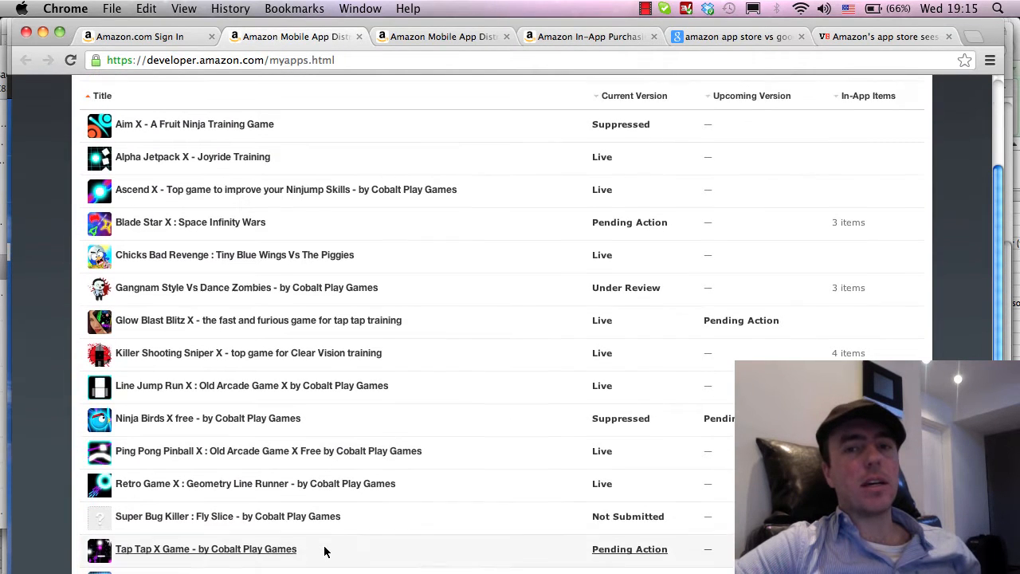
scroll(down, 3)
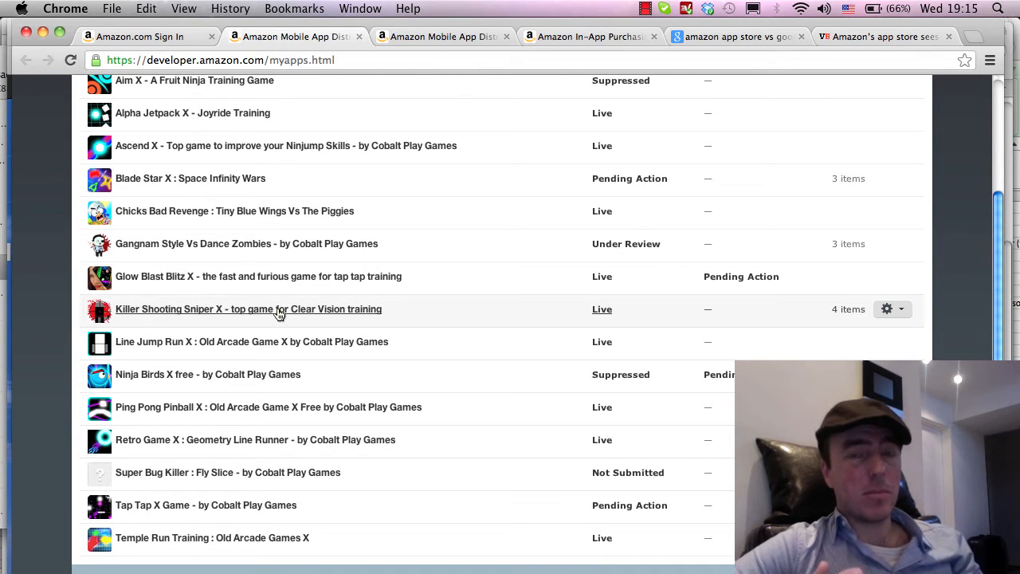
mouse_move(407, 100)
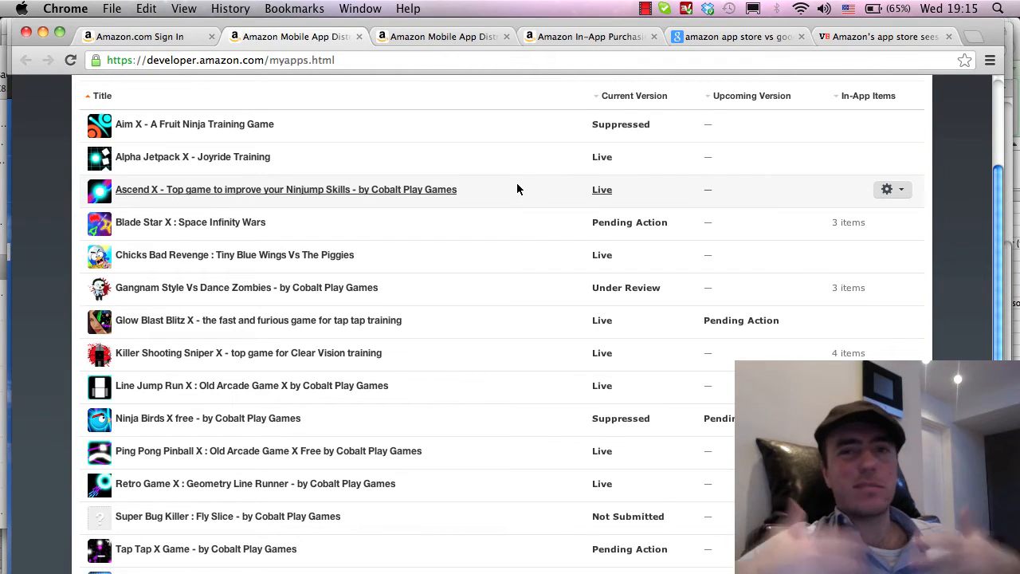
mouse_move(458, 36)
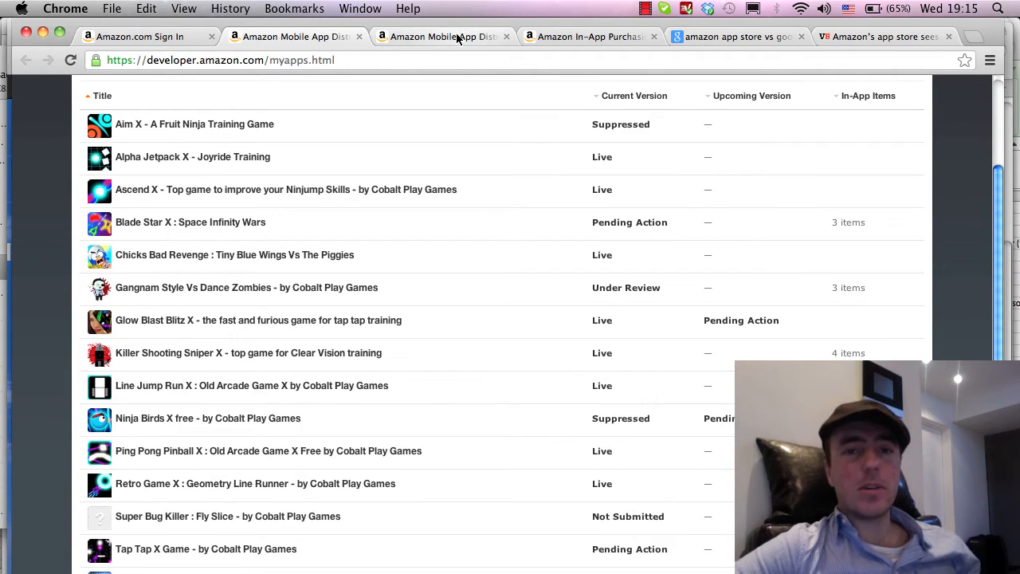
mouse_move(442, 37)
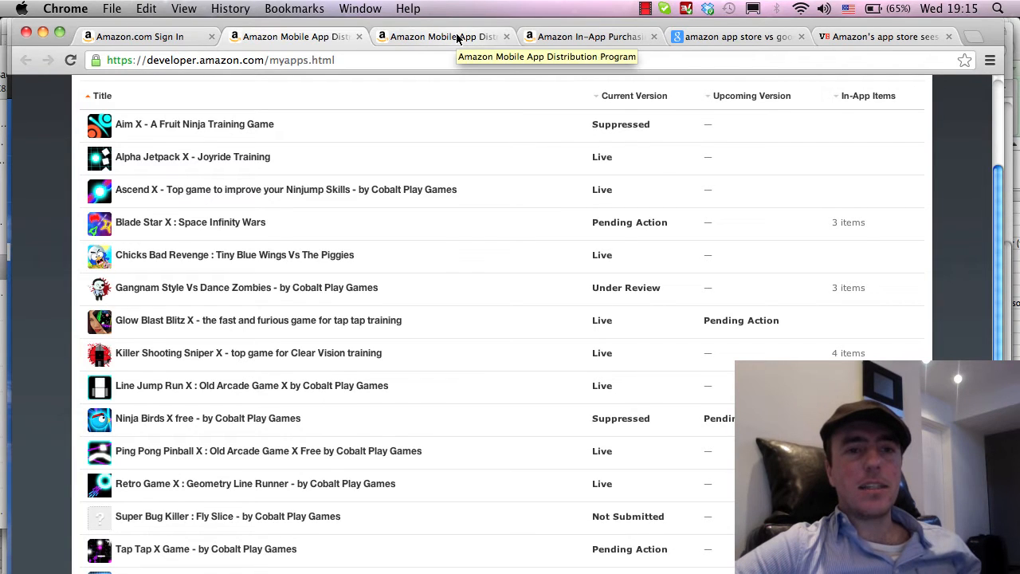
Review the all-apps sales report (1,845 units Dec 12–18) and begin choosing which apps it covers
click(438, 37)
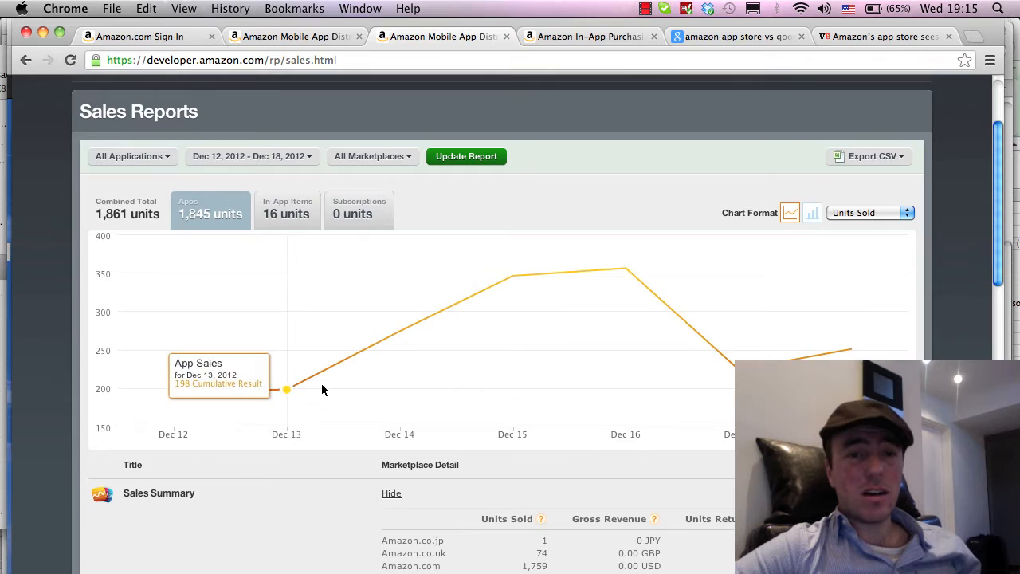
mouse_move(850, 349)
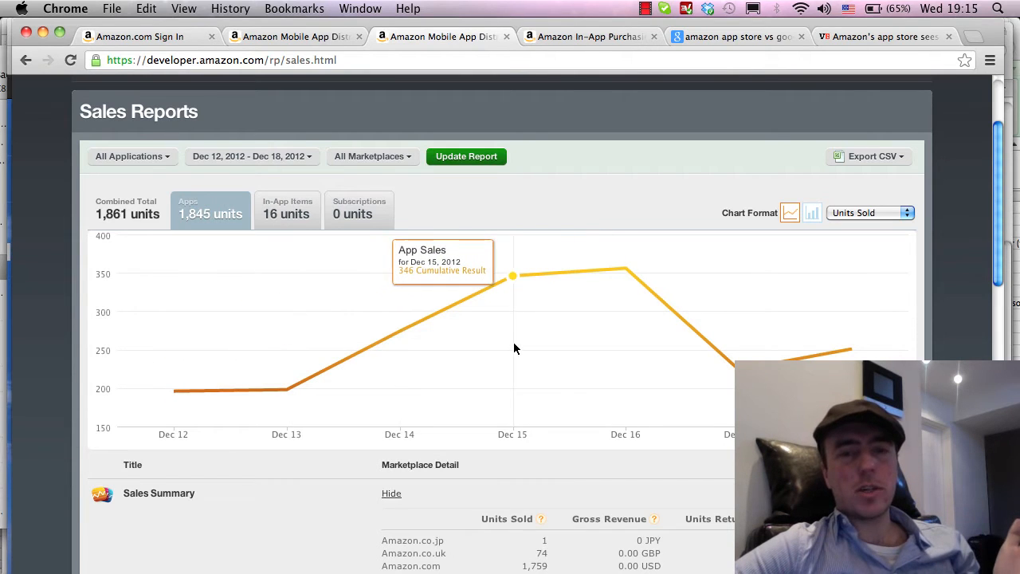
mouse_move(546, 334)
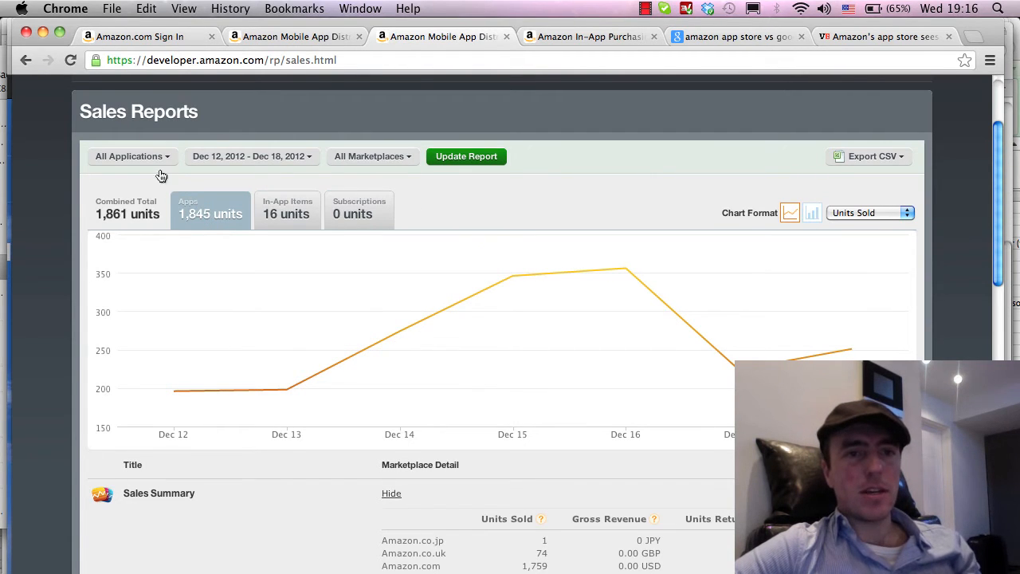
mouse_move(435, 151)
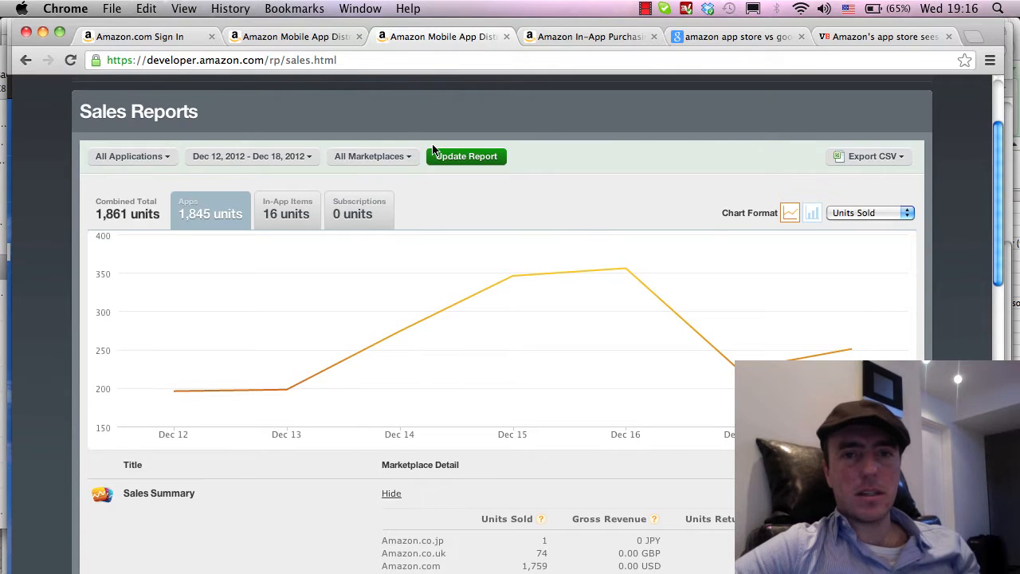
scroll(up, 3)
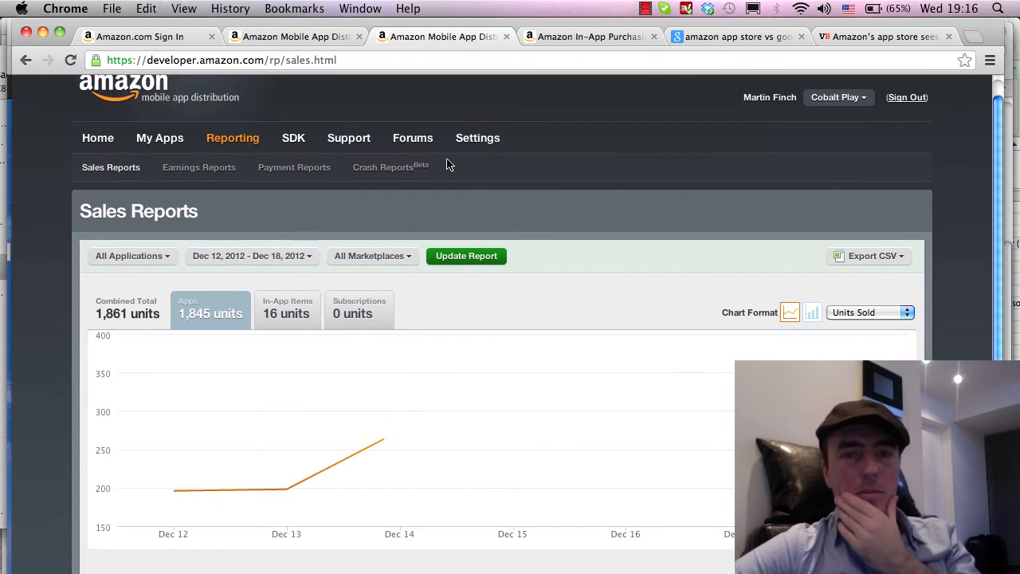
scroll(down, 3)
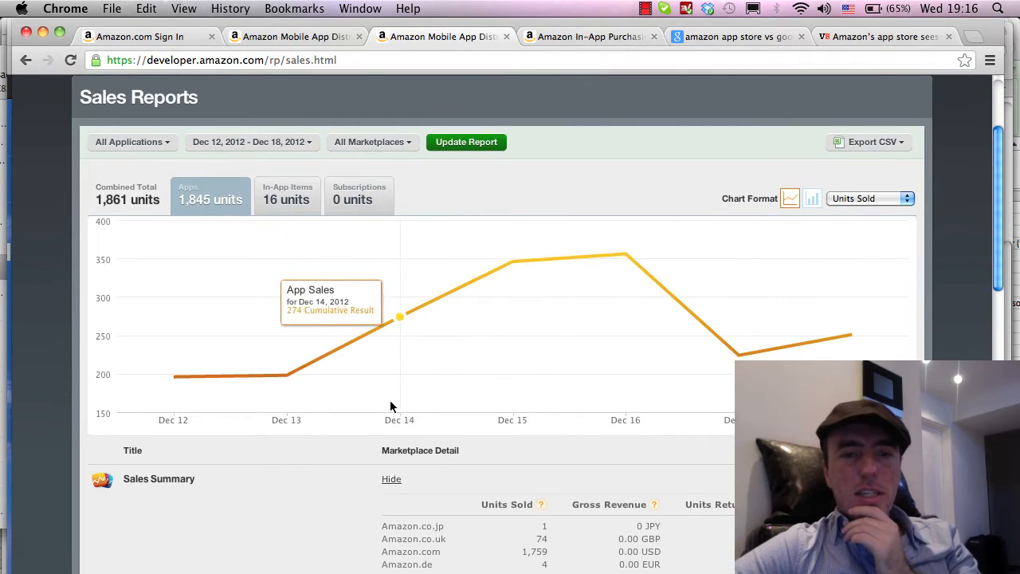
mouse_move(443, 349)
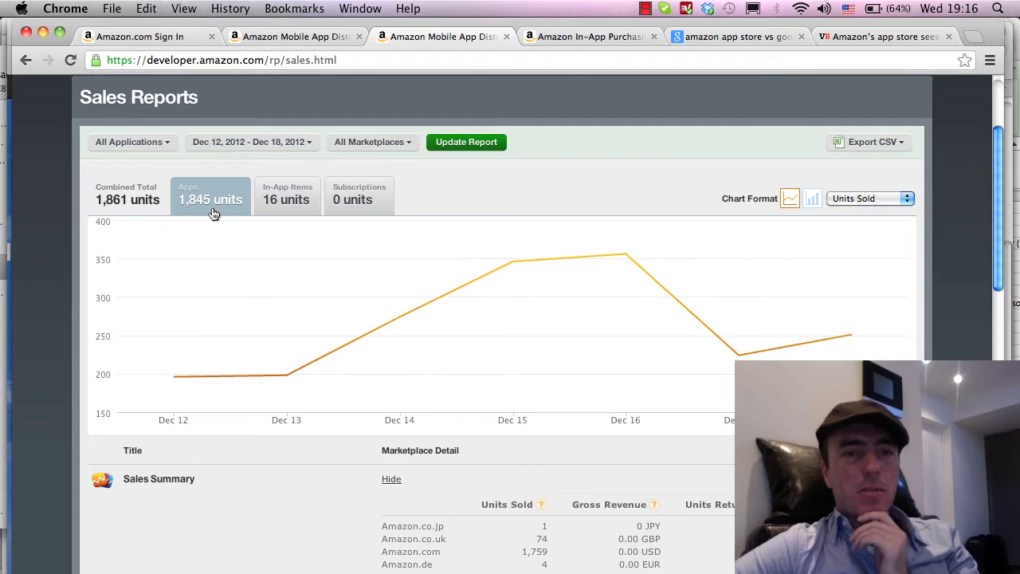
scroll(down, 3)
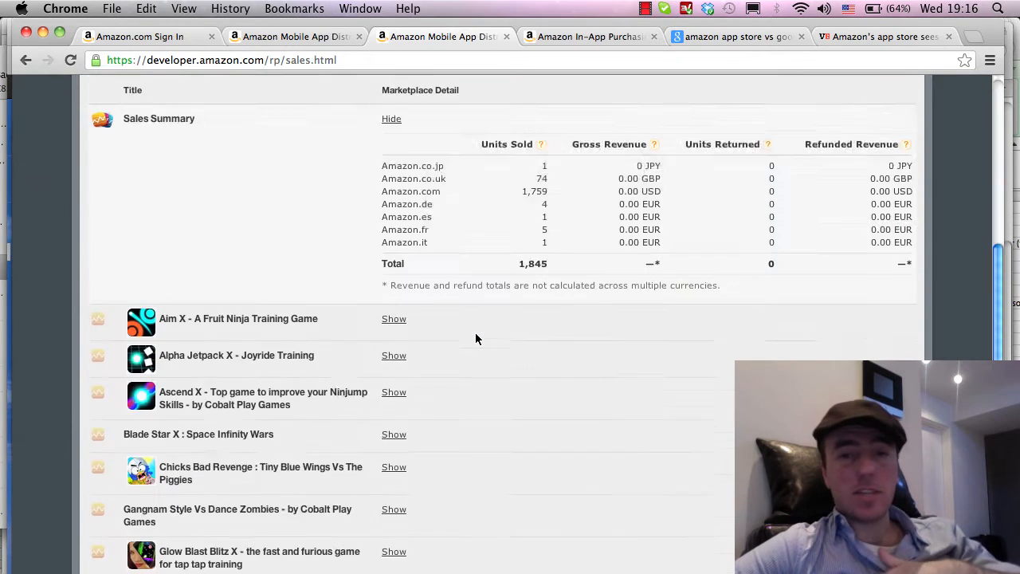
scroll(up, 3)
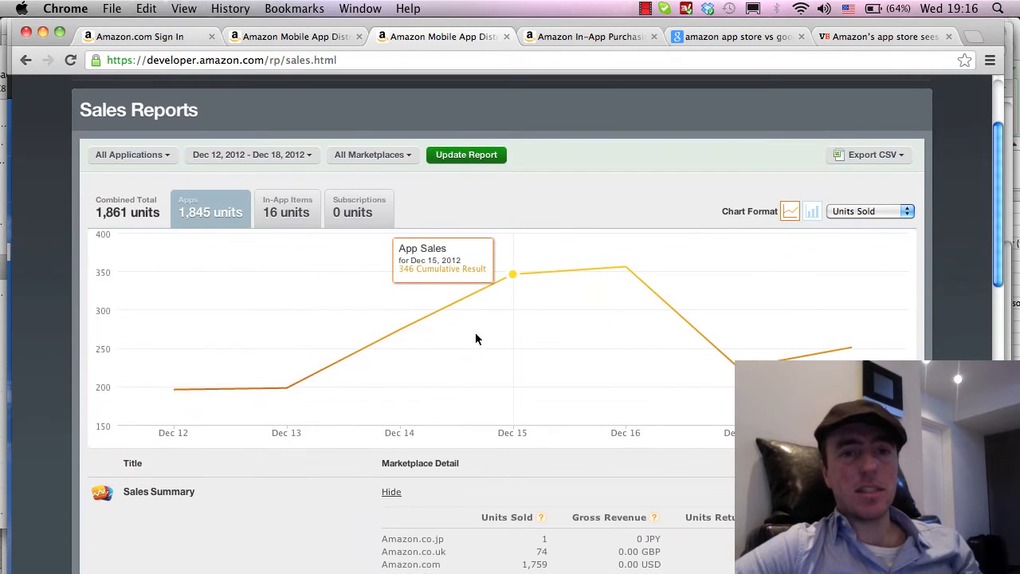
click(130, 155)
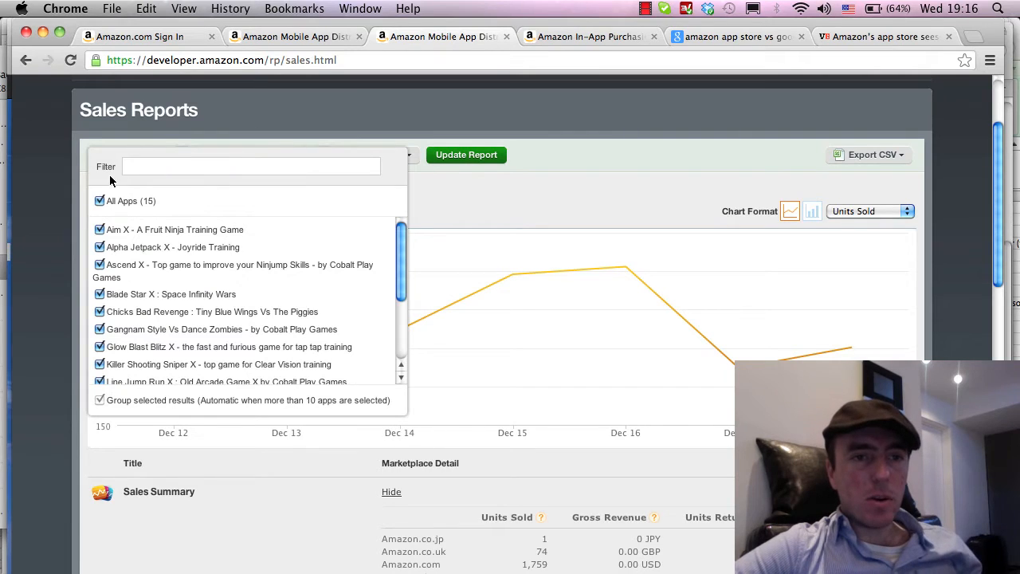
Narrow the report to Killer Shooting Sniper X and show in-app item sales instead of app sales
click(100, 201)
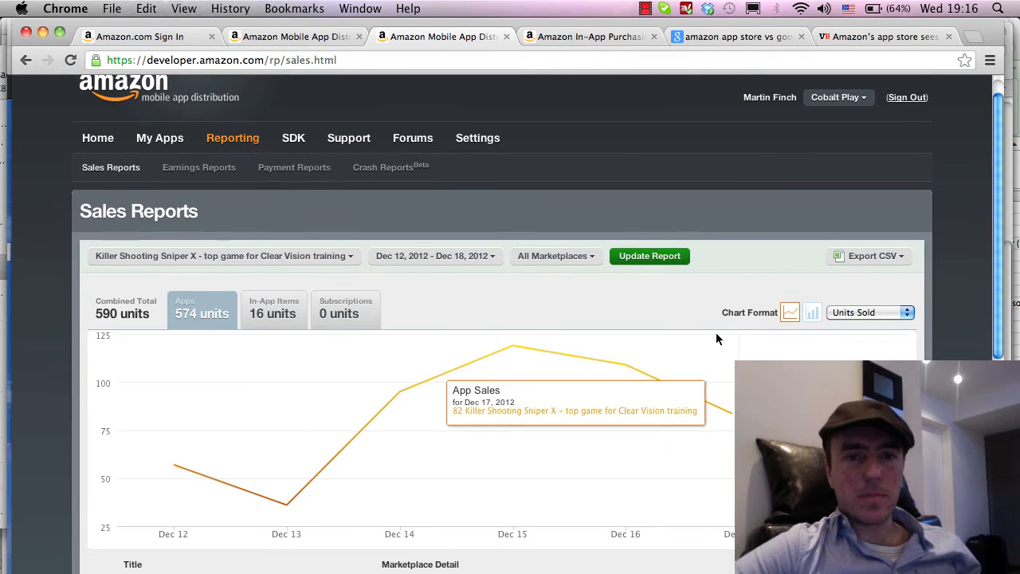
scroll(down, 3)
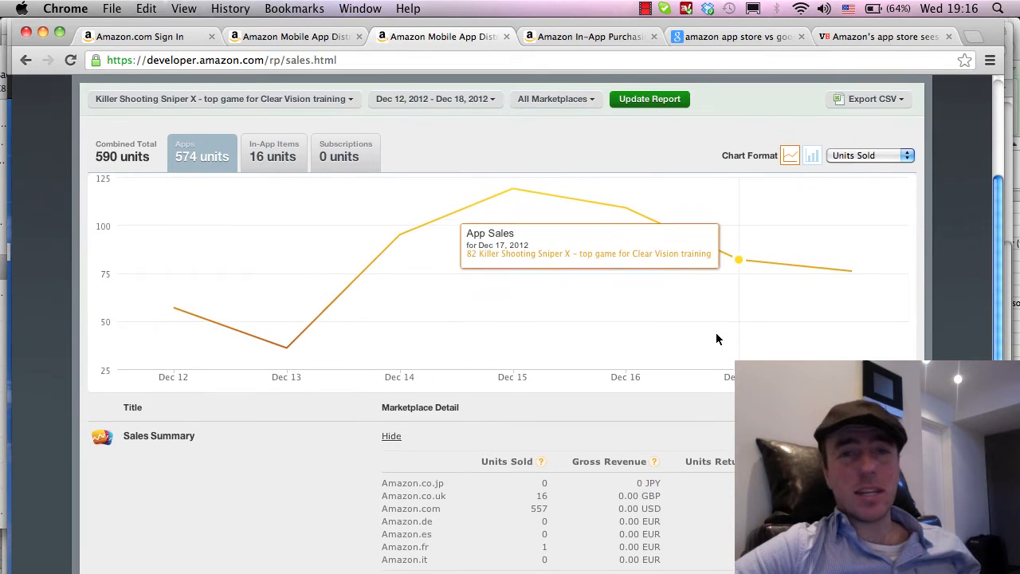
scroll(down, 3)
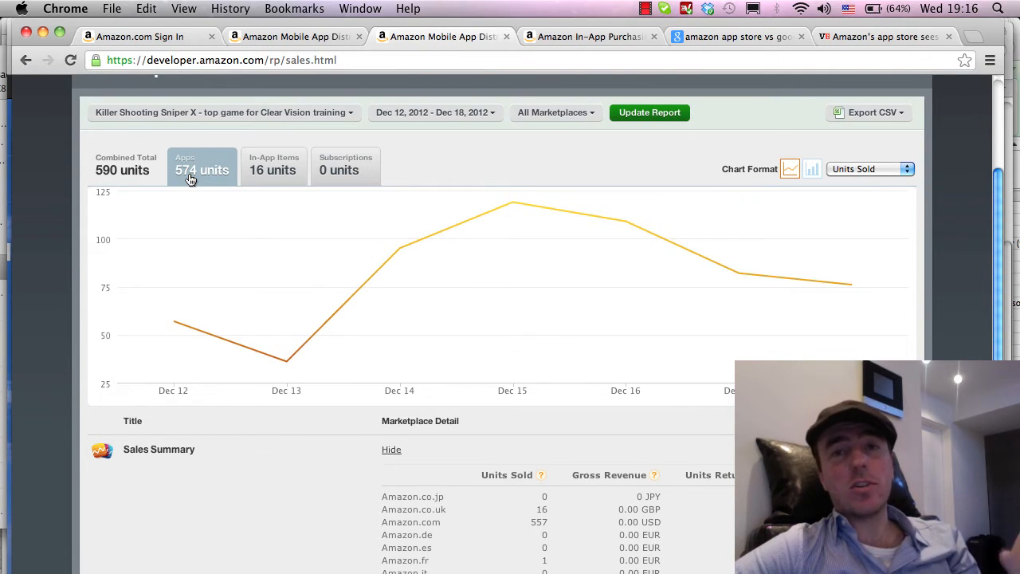
mouse_move(513, 202)
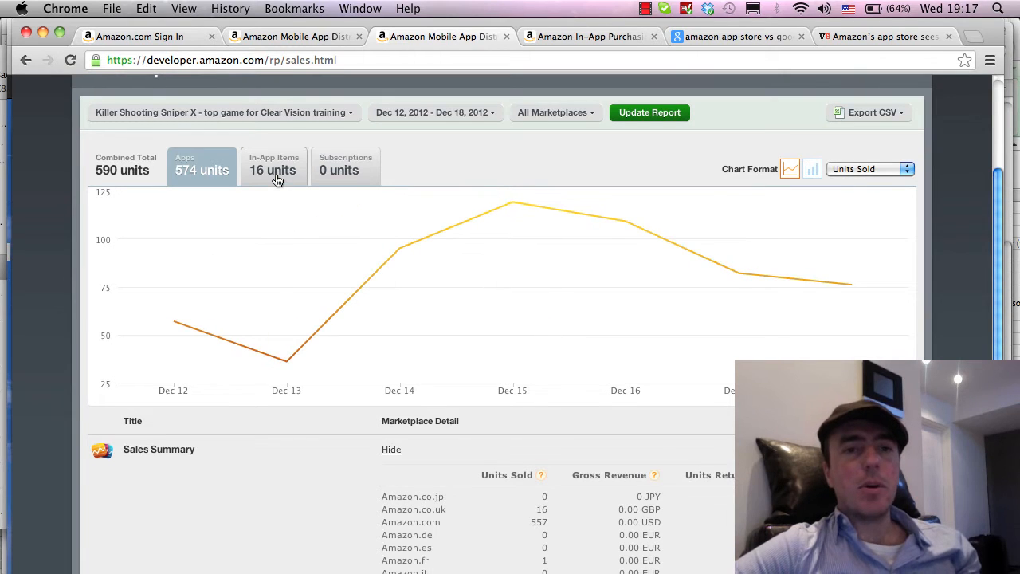
click(274, 165)
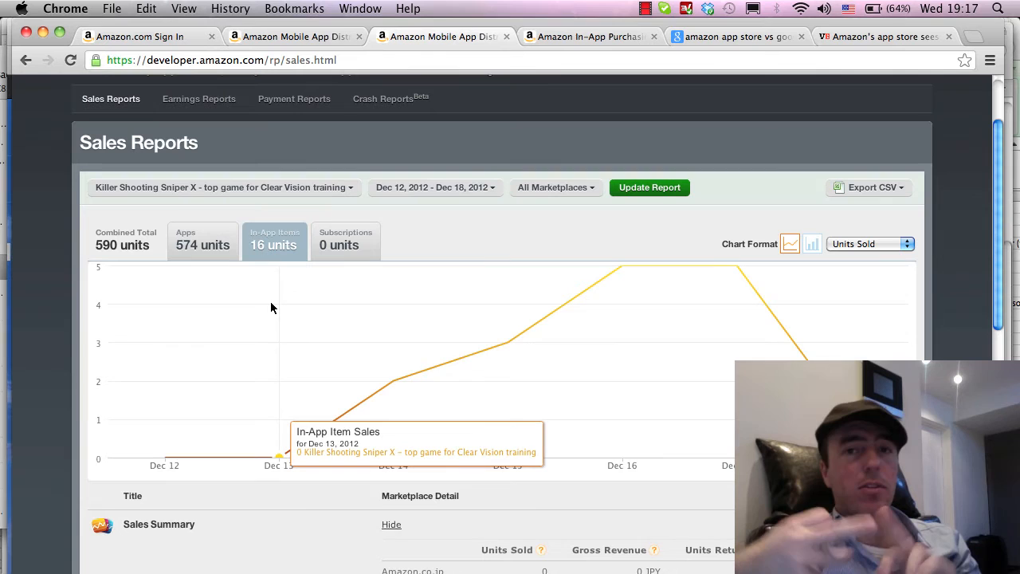
Reach the In-App Sales table and add Rifle 2's sales to the chart
scroll(down, 3)
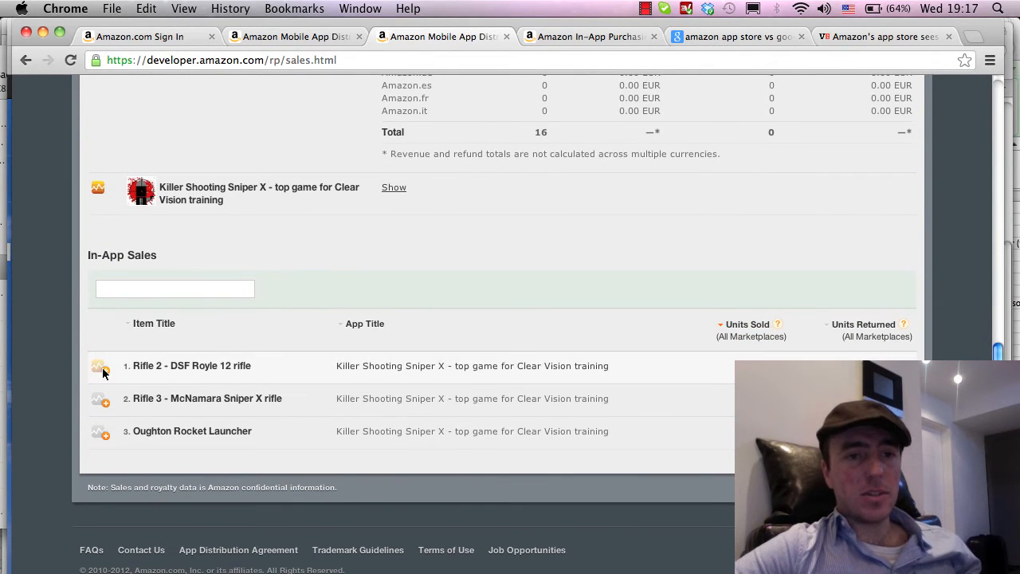
click(192, 365)
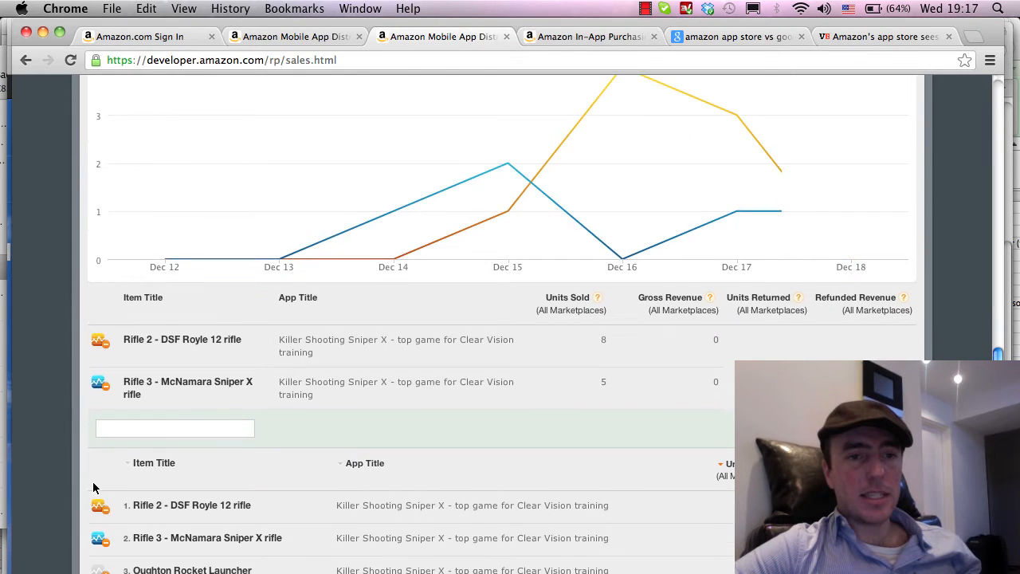
Review the chart with Rifle 2, Rifle 3 and Oughton Rocket Launcher daily counts plotted together
scroll(down, 3)
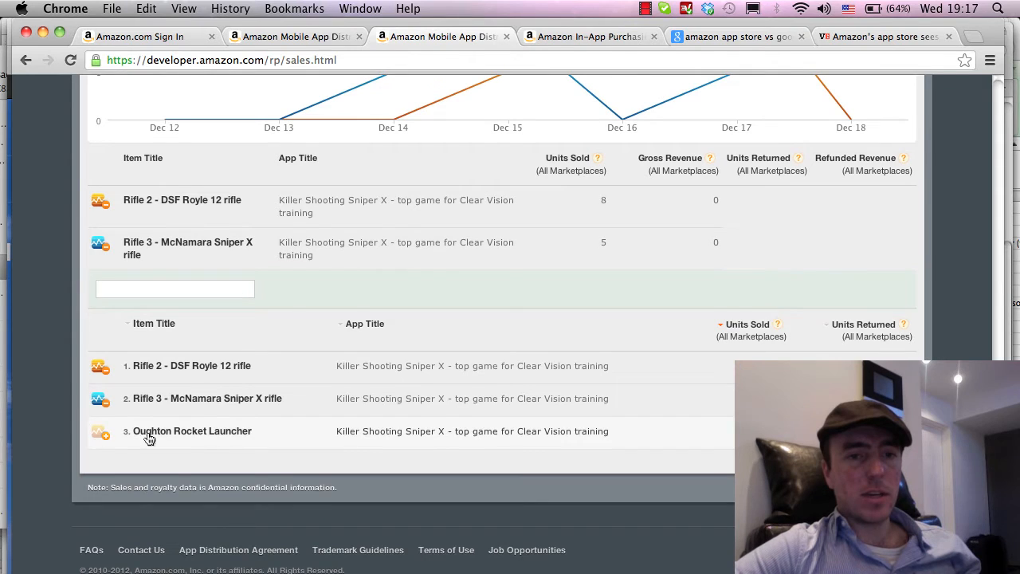
scroll(up, 3)
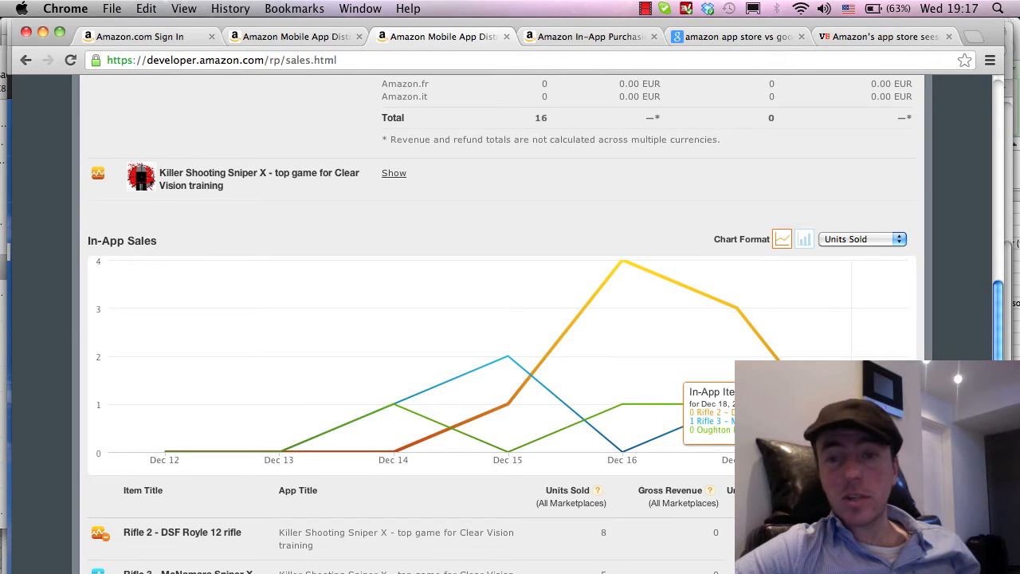
mouse_move(736, 307)
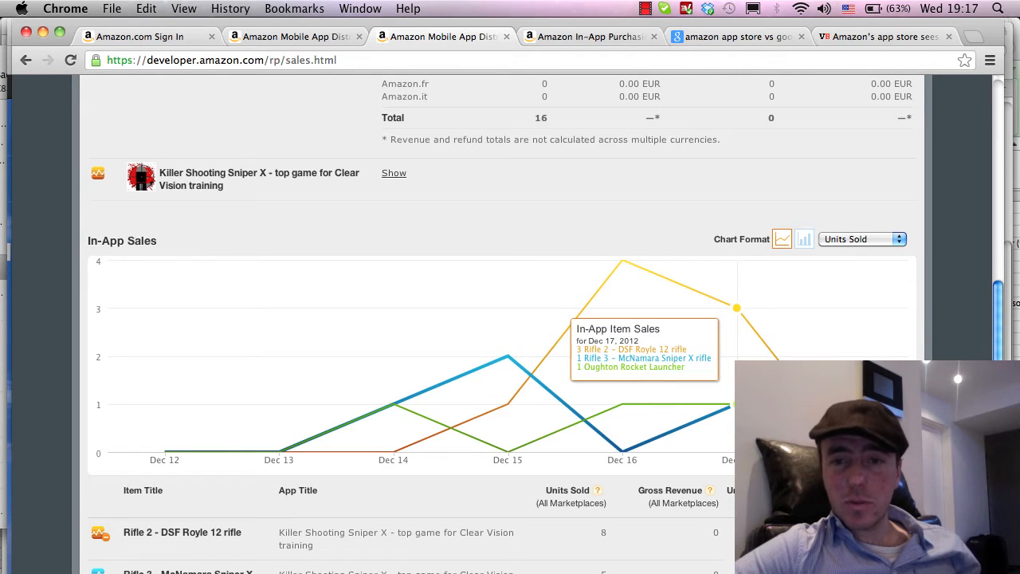
mouse_move(710, 375)
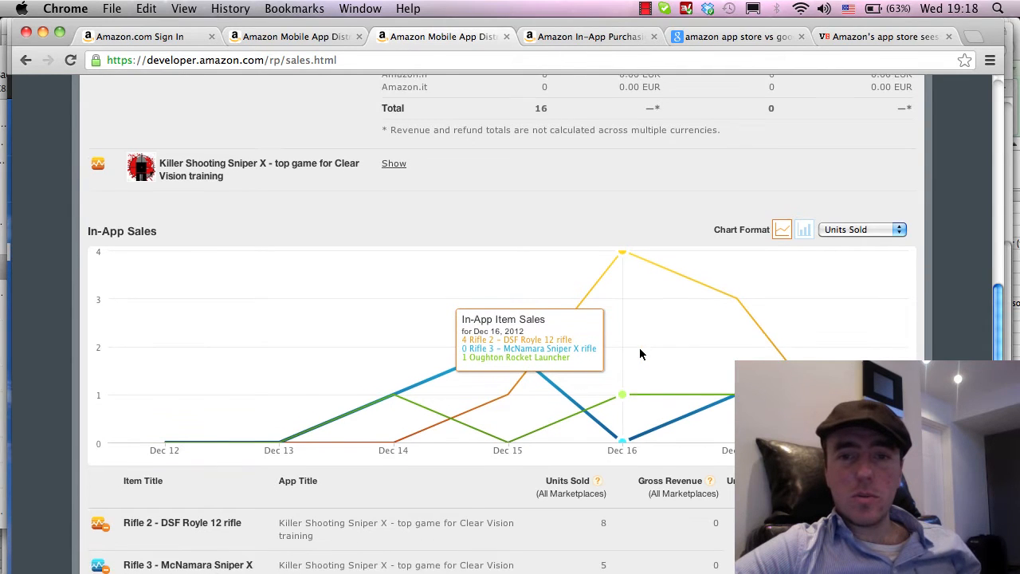
scroll(up, 3)
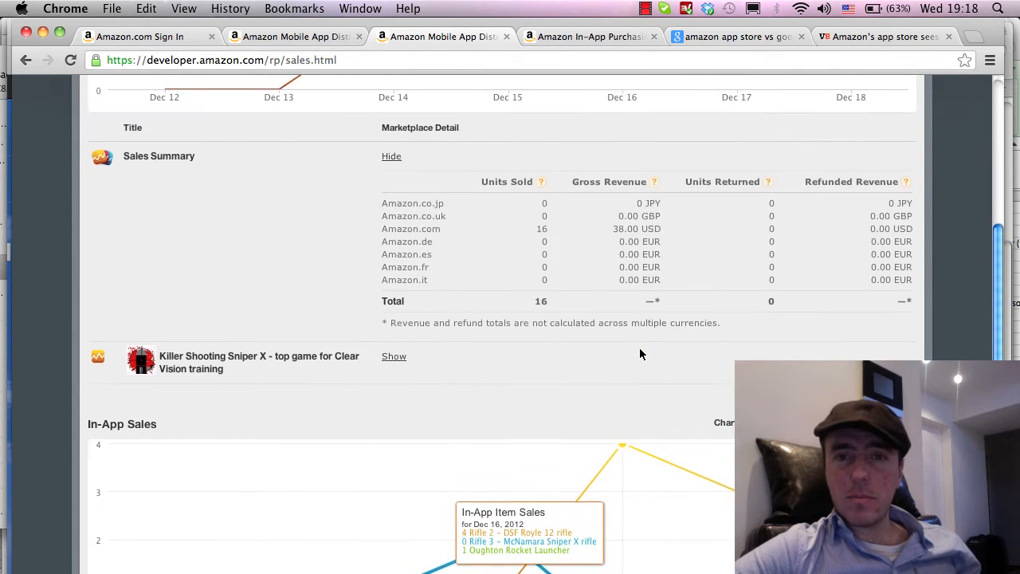
scroll(up, 3)
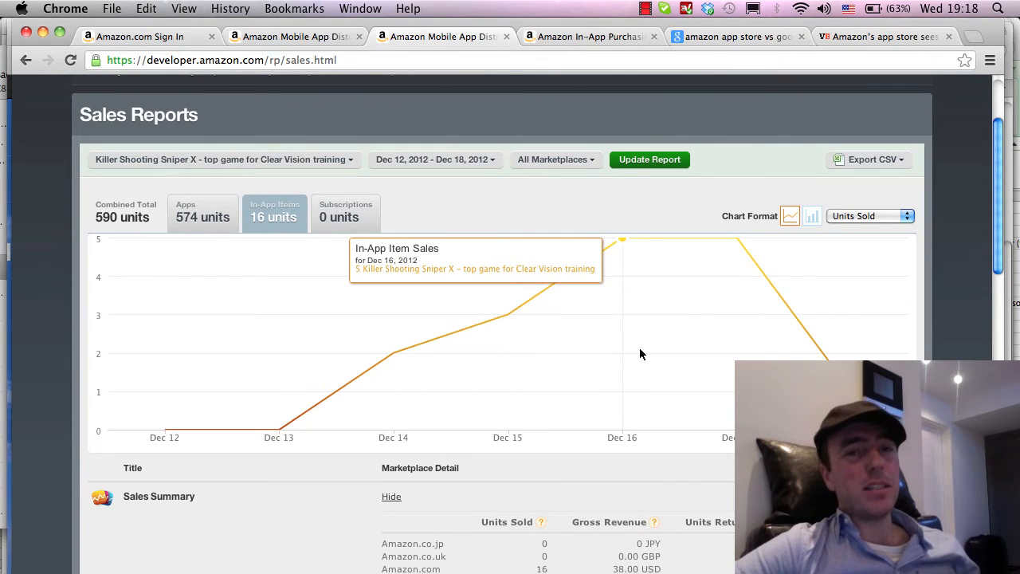
mouse_move(473, 315)
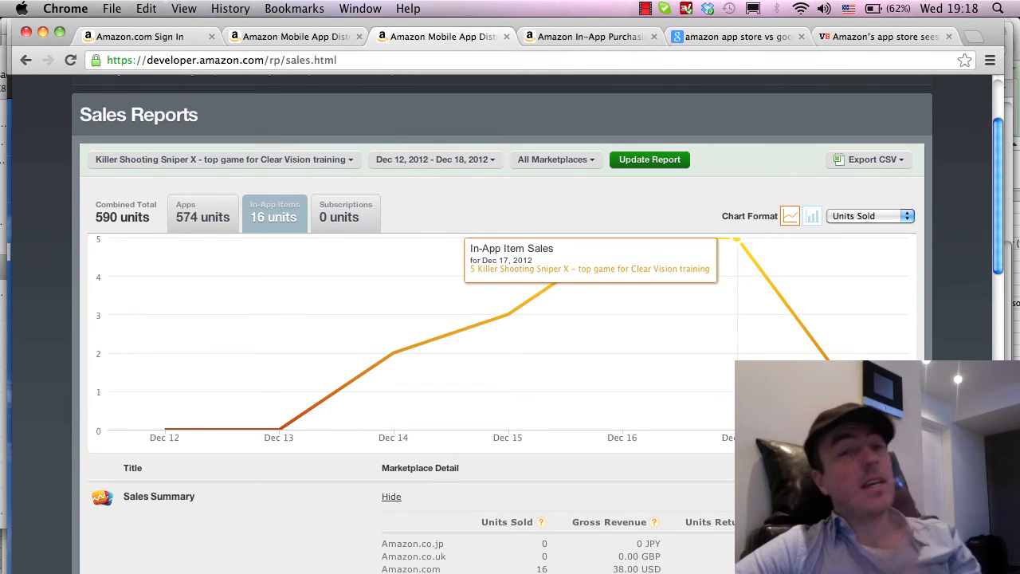
mouse_move(165, 227)
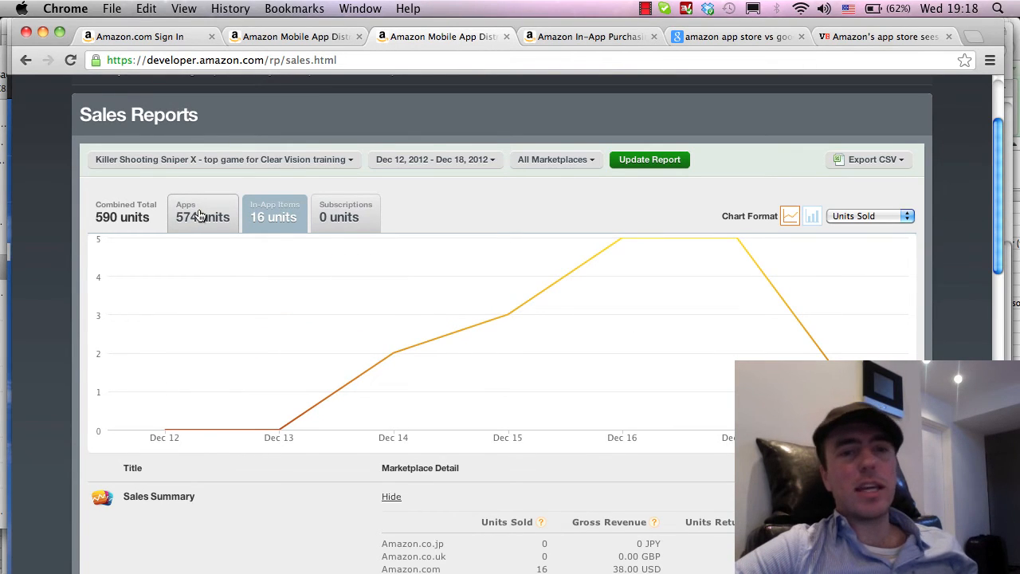
mouse_move(195, 232)
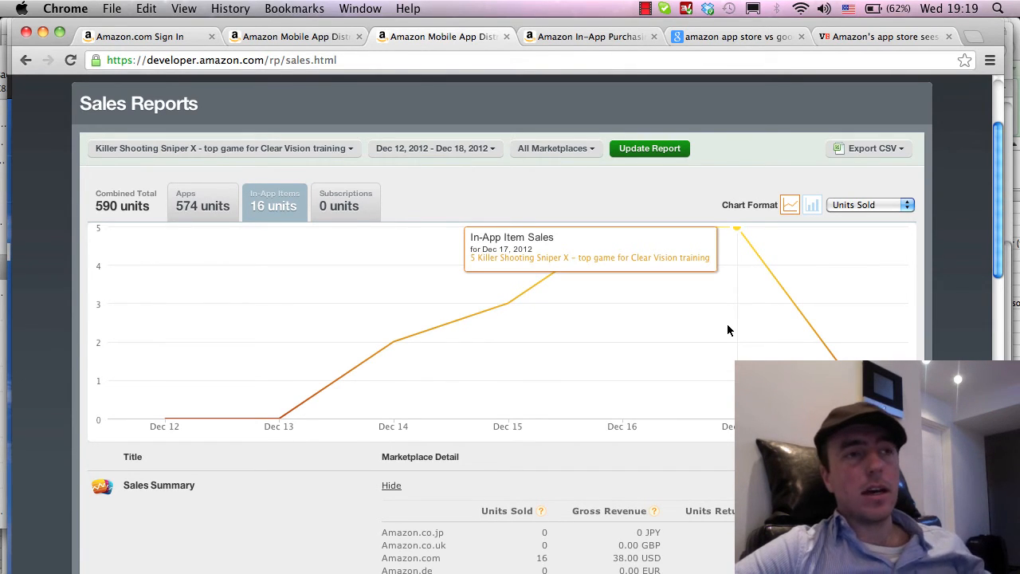
mouse_move(727, 329)
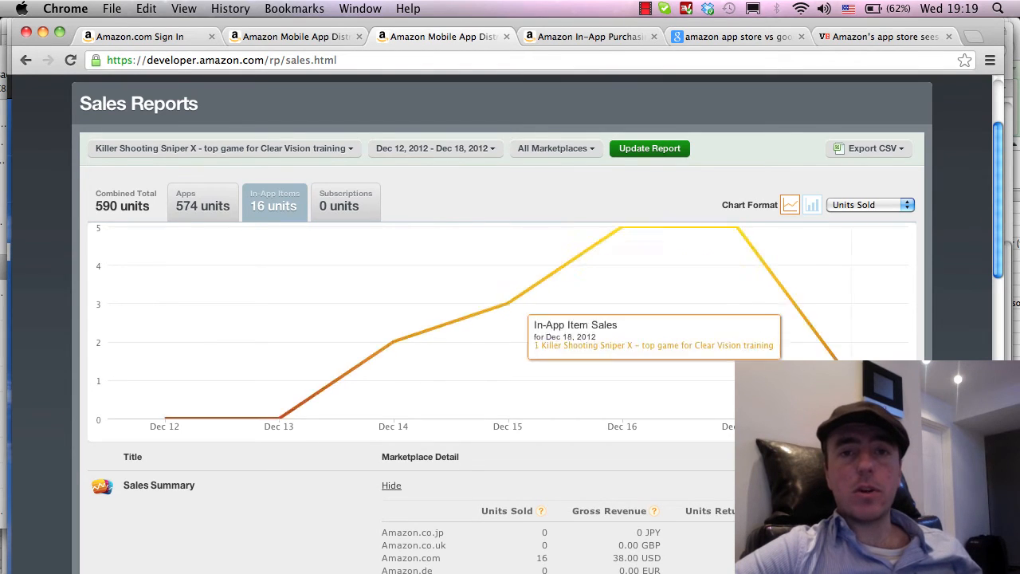
scroll(up, 3)
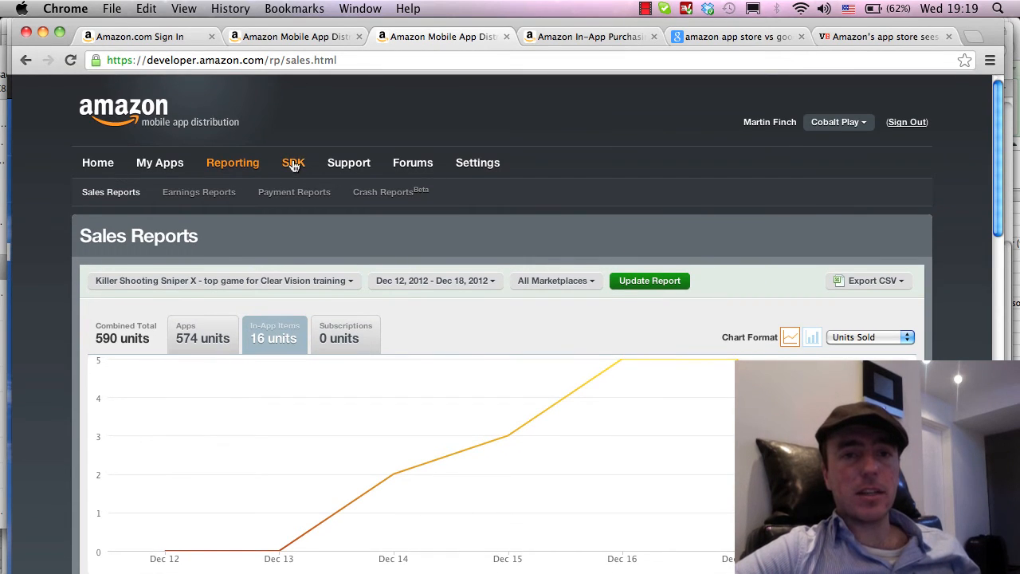
View the In-App Purchasing API SDK page listing integration guides, Unity plug-in and examples
click(589, 36)
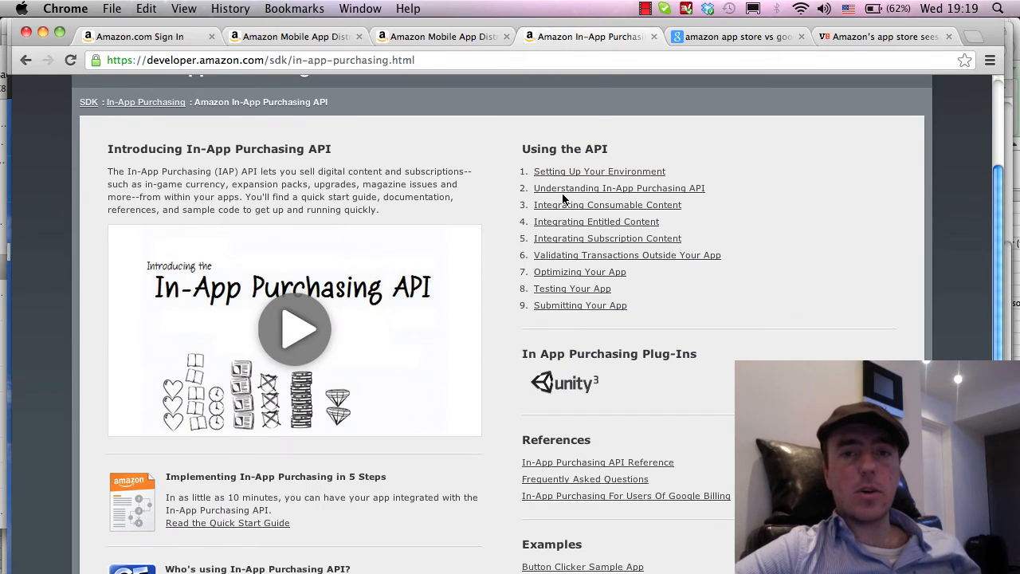
scroll(down, 3)
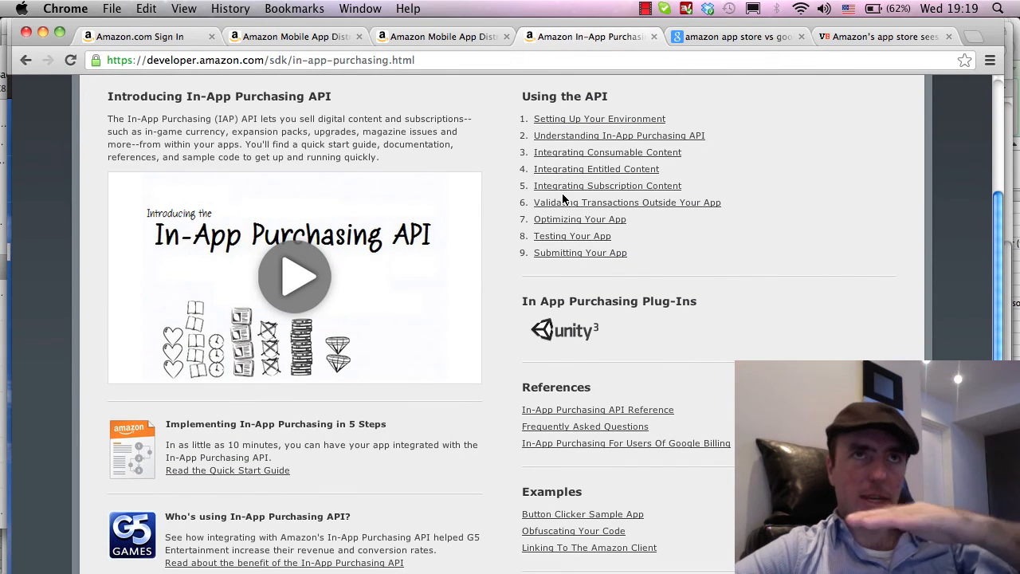
mouse_move(593, 356)
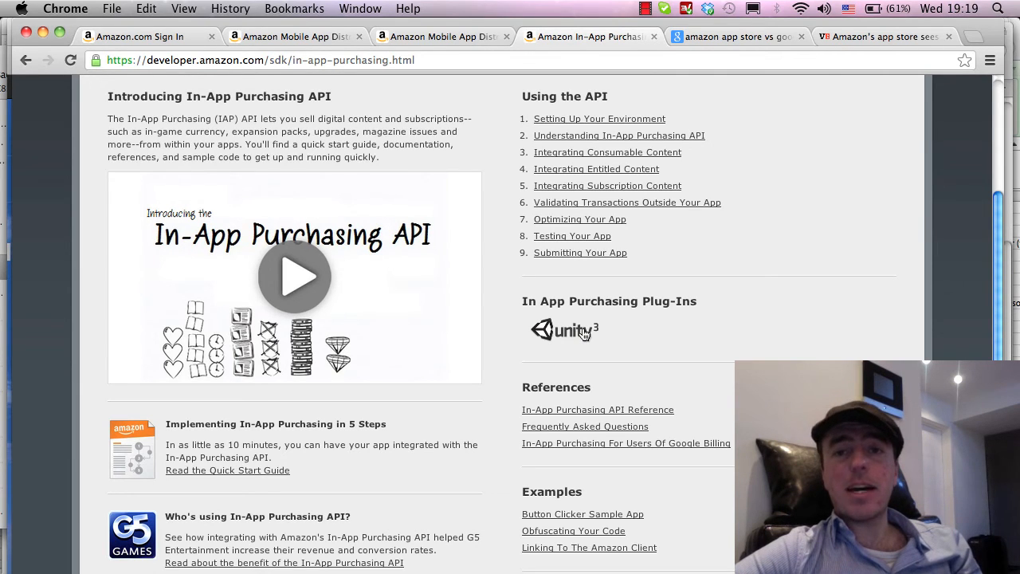
mouse_move(584, 337)
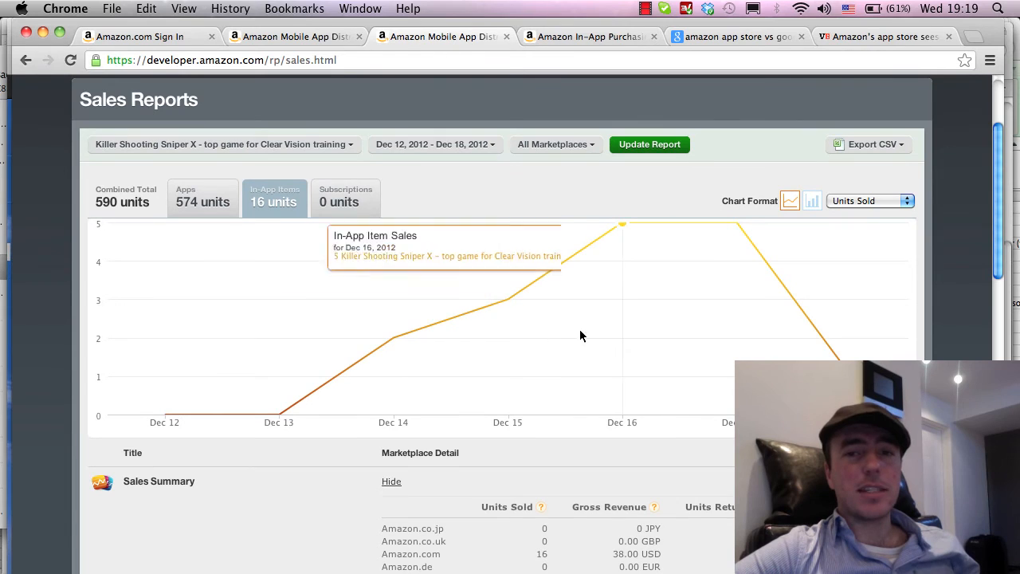
mouse_move(753, 339)
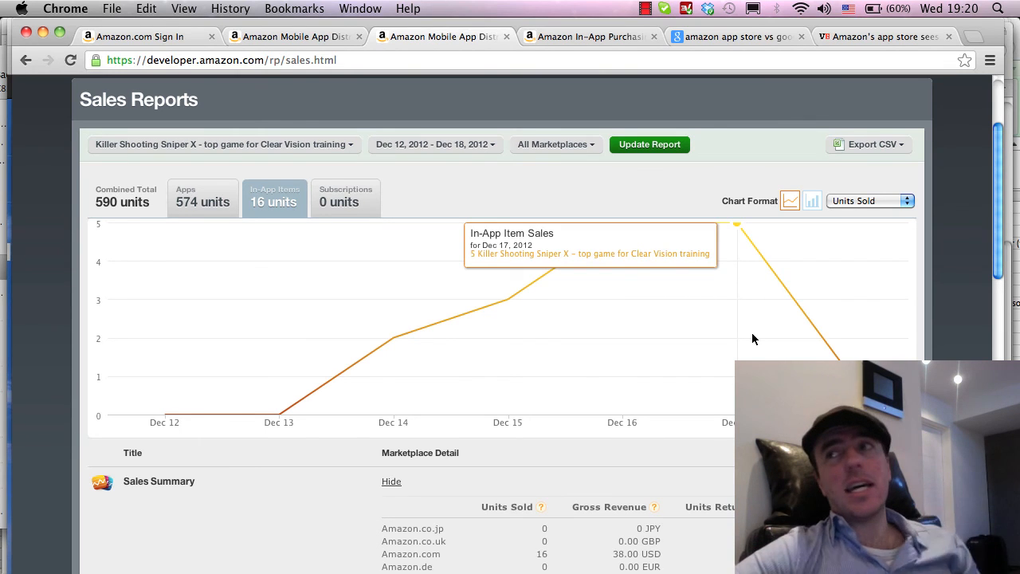
mouse_move(753, 338)
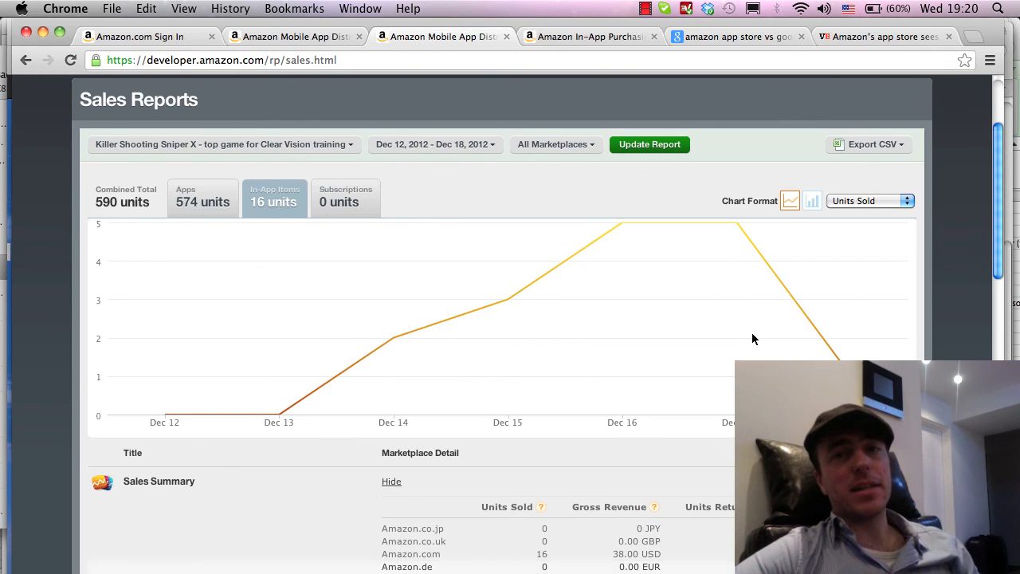